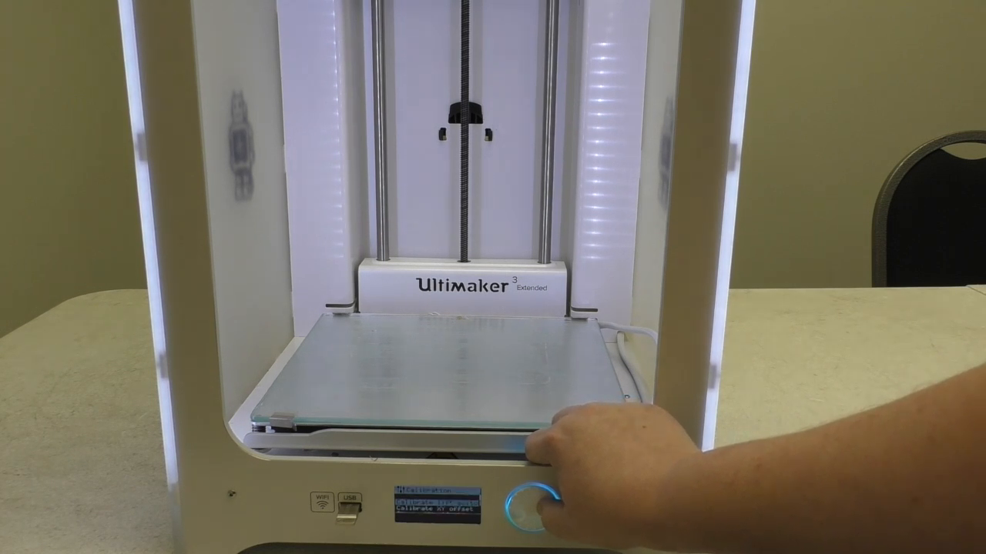
Start the 'Calibrate lift switch' procedure so it prompts to move the print head's lift switch
click(530, 507)
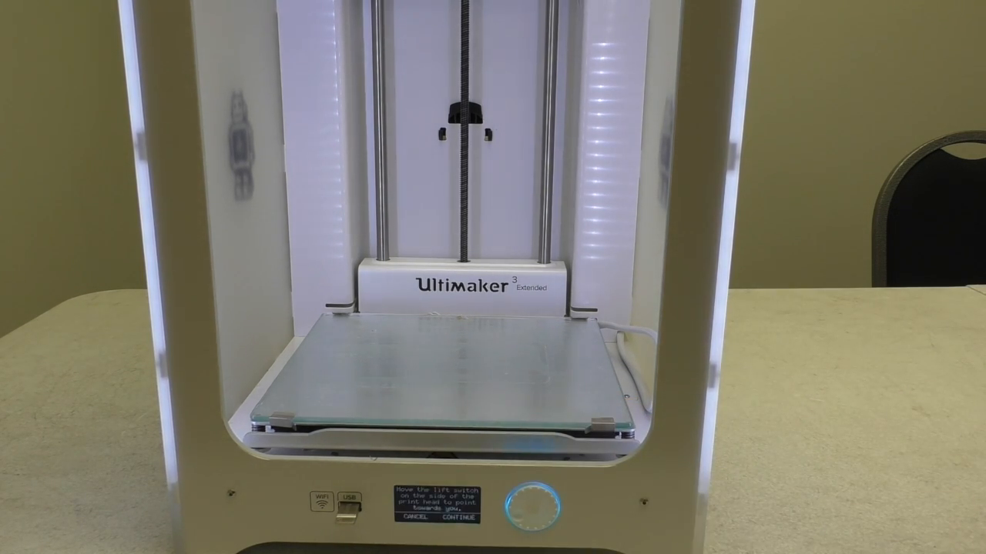